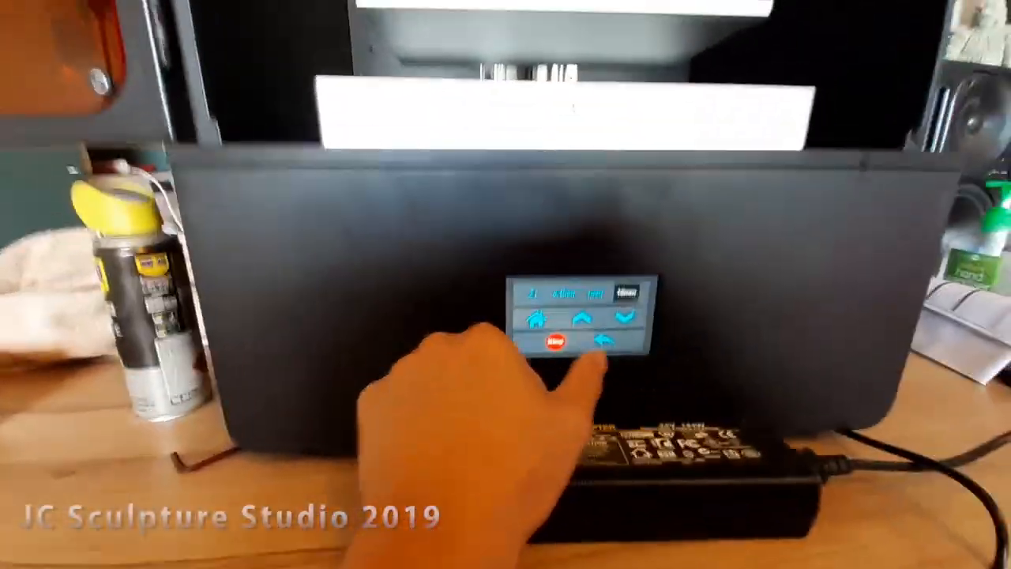
# Exit the Z-axis Move screen to the main menu and enter Tools.
pyautogui.click(608, 341)
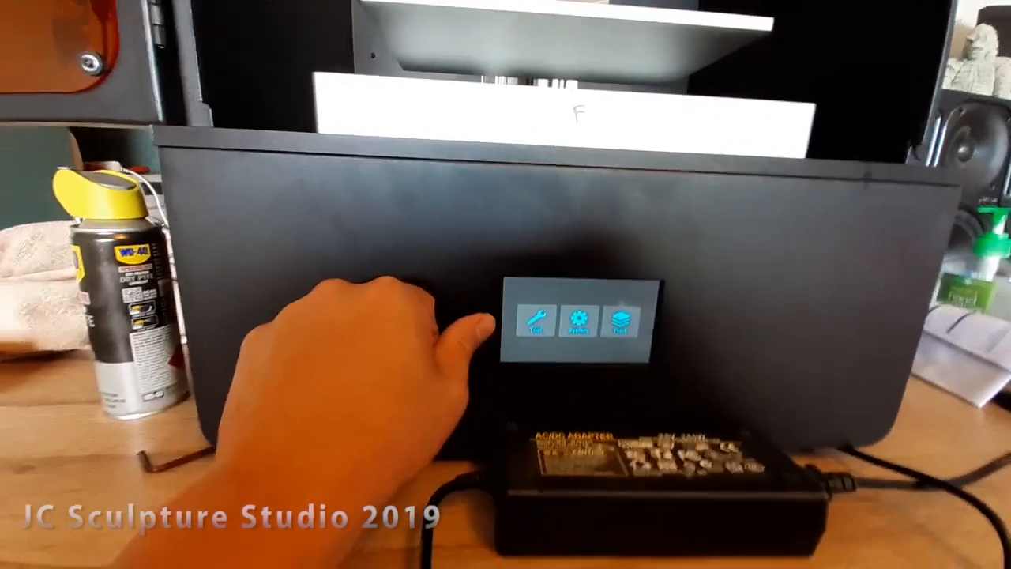
pyautogui.click(534, 328)
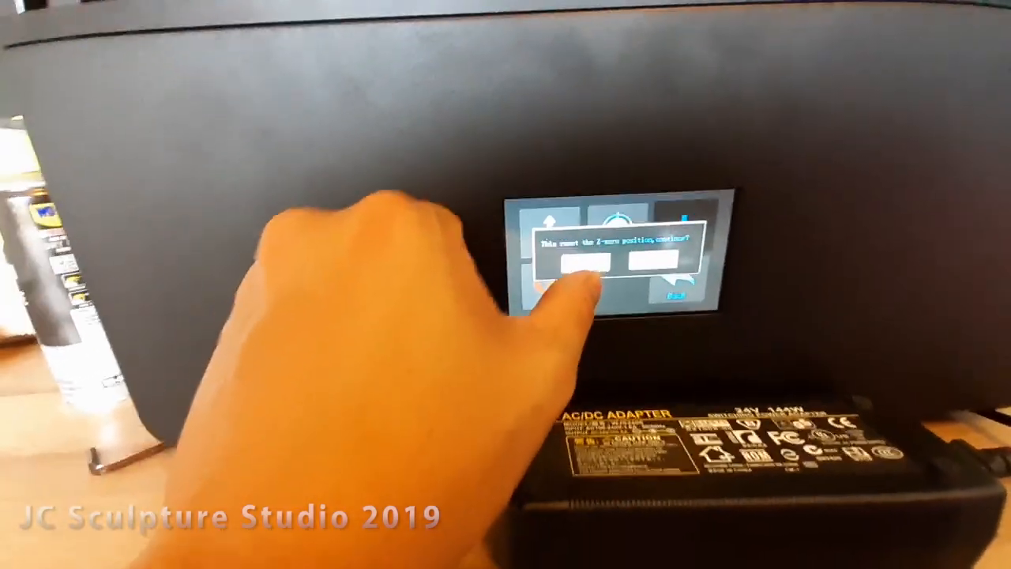
# Confirm the 'Will reset the Z-zero position, continue?' prompt to set Z=0.
pyautogui.click(564, 261)
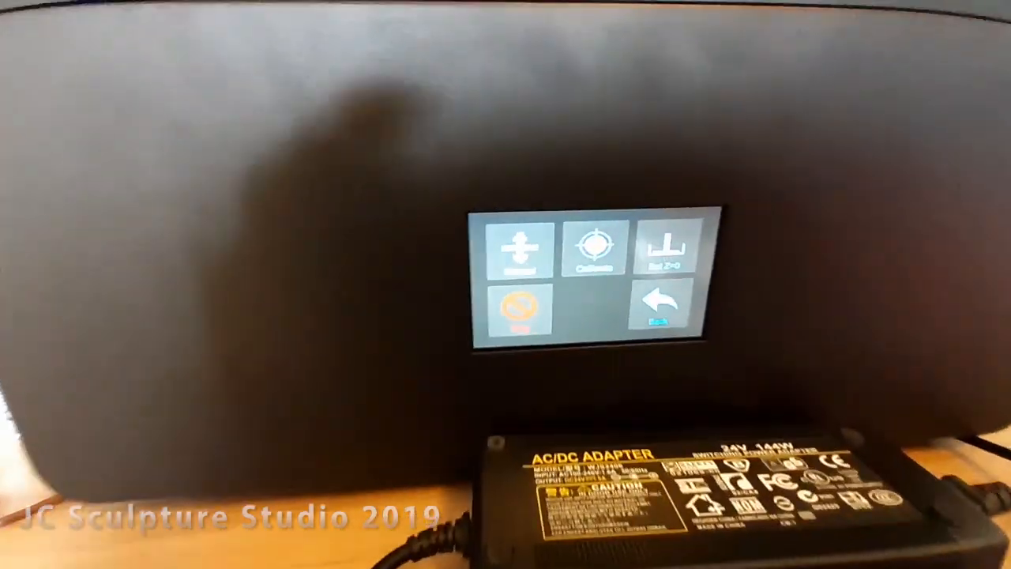